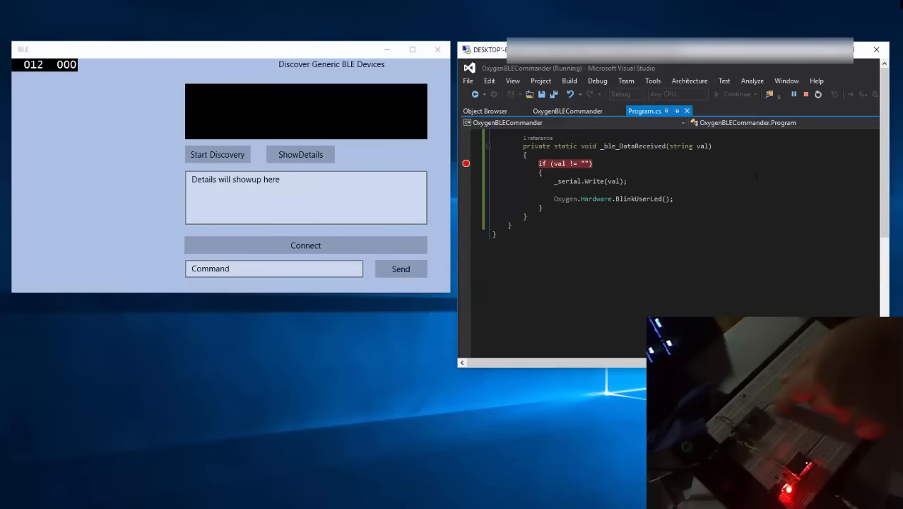
Step: Mark the _ble_DataReceived handler name in the editor while device discovery runs
scroll(up, 3)
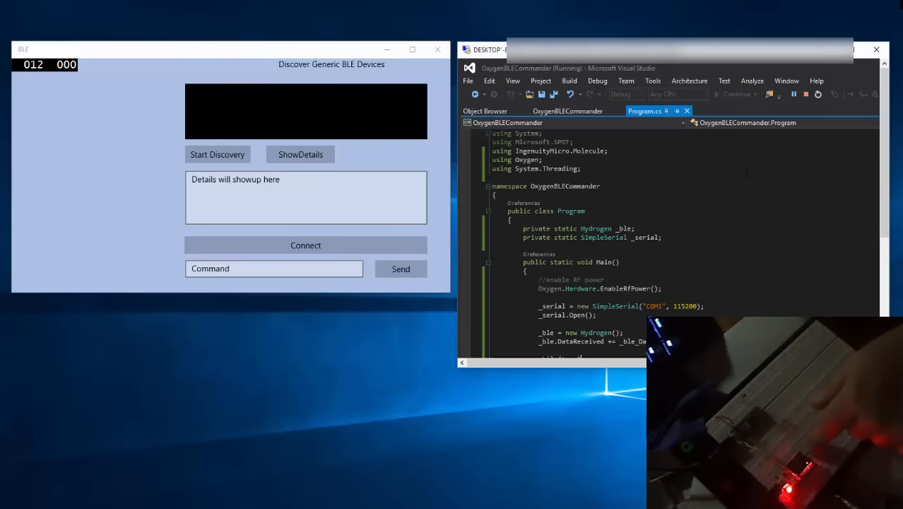
scroll(down, 3)
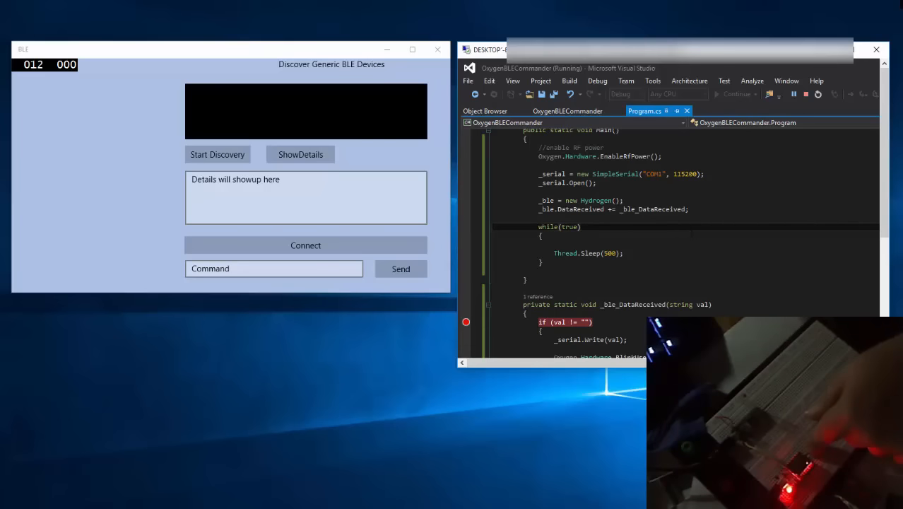
scroll(down, 3)
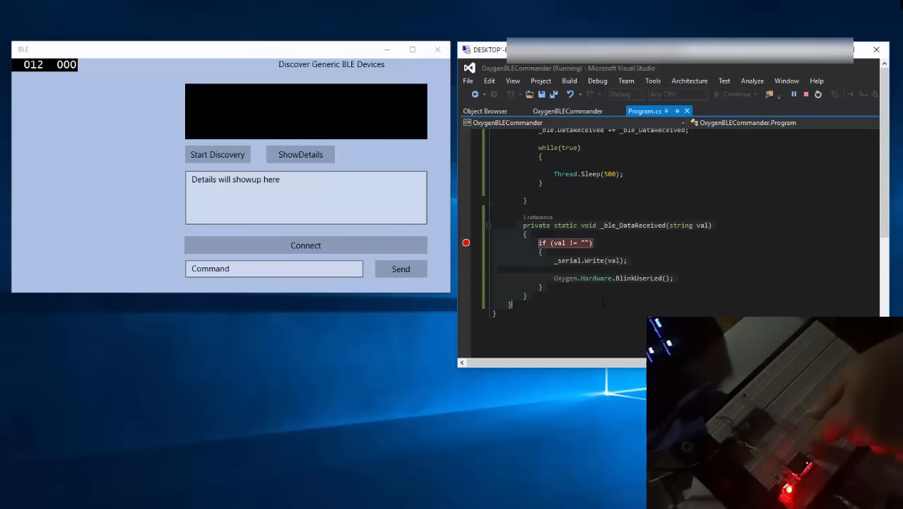
mouse_move(642, 226)
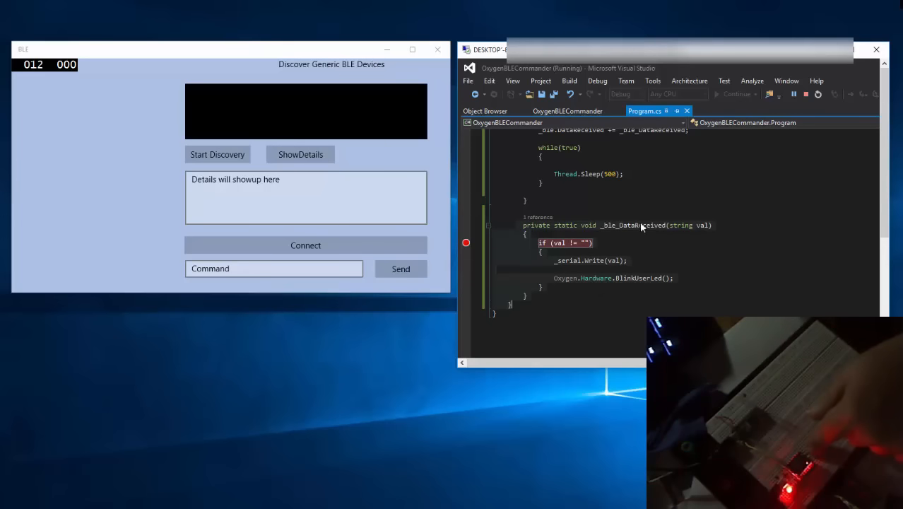
double_click(632, 224)
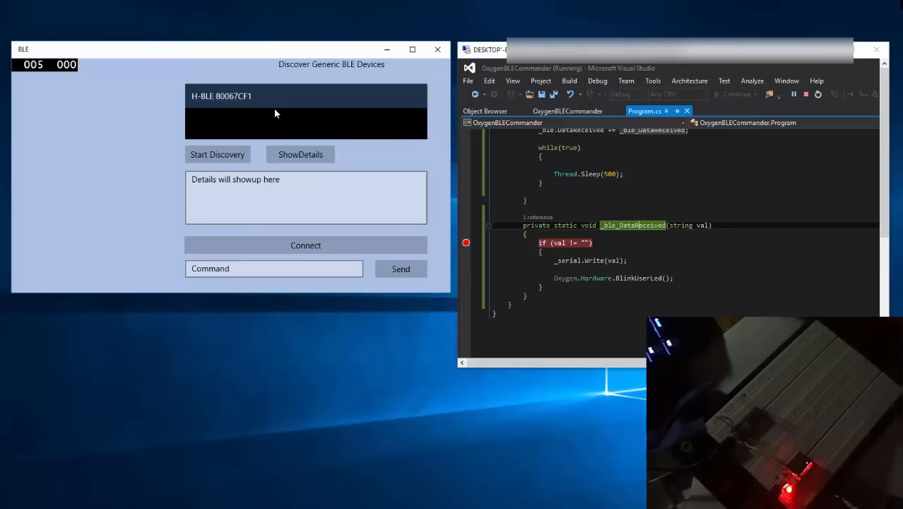
Step: Choose the H-BLE 80067CF1 device so its service and characteristic UUIDs are listed
click(300, 154)
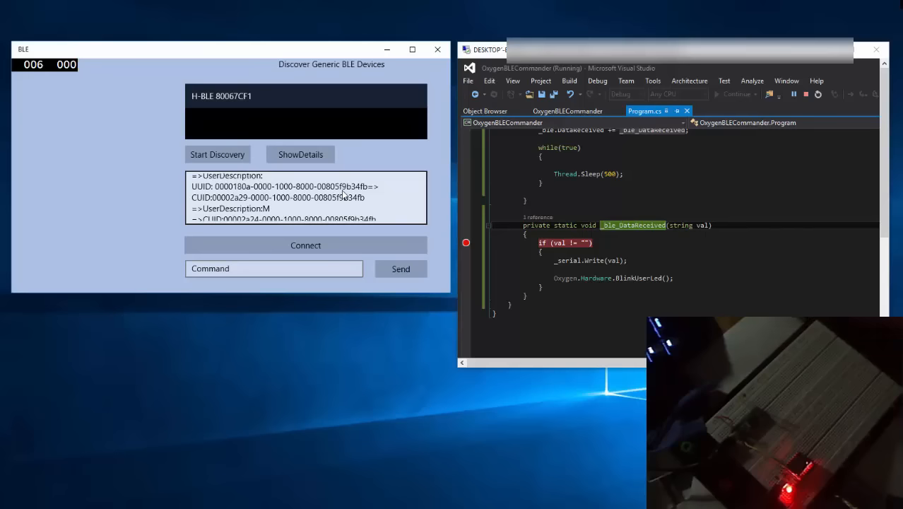
Step: Enter 'Hello BT!' as the command for the H-BLE 80067CF1 board
click(274, 269)
text(Hell)
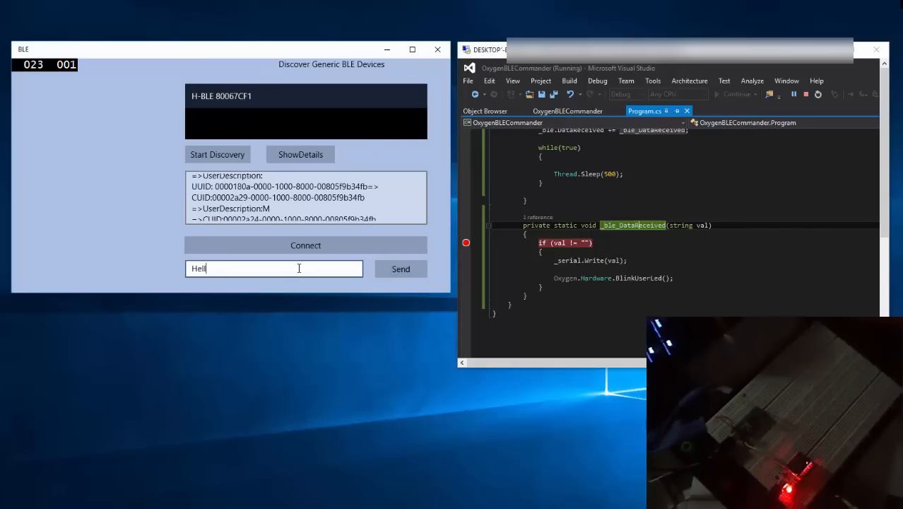
text(o BT)
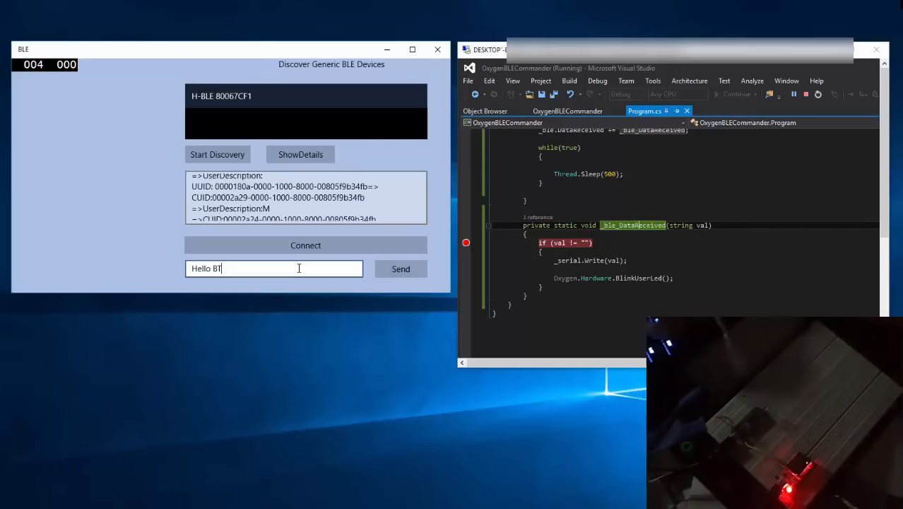
click(400, 268)
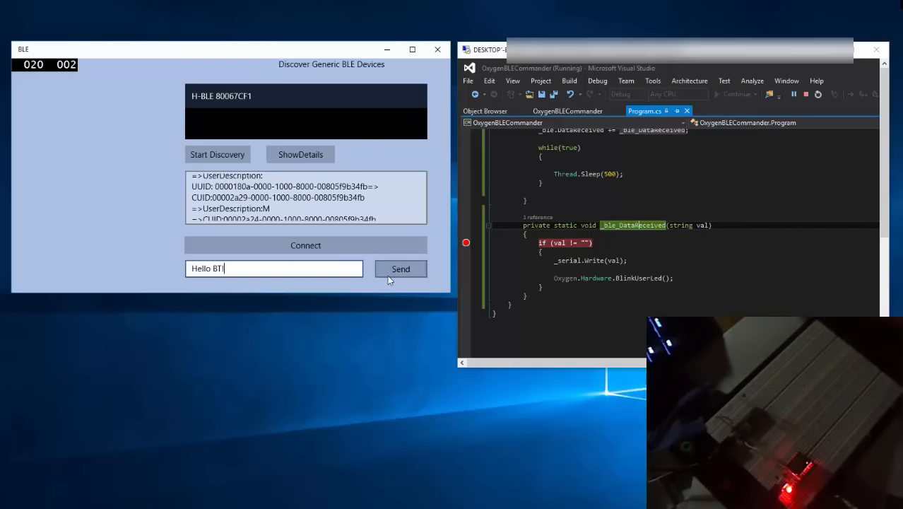
Step: Send 'Hello BT!' to the board, hitting the _ble_DataReceived breakpoint and inspecting val
click(401, 269)
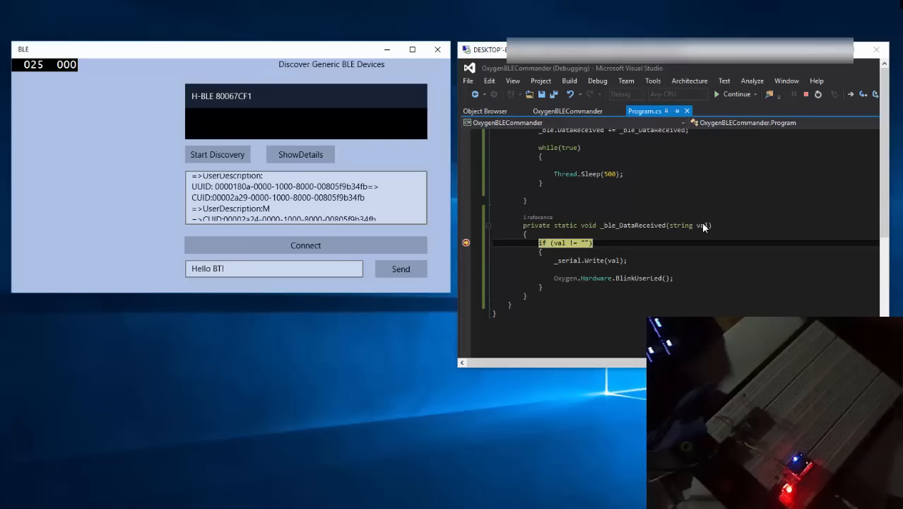
mouse_move(703, 225)
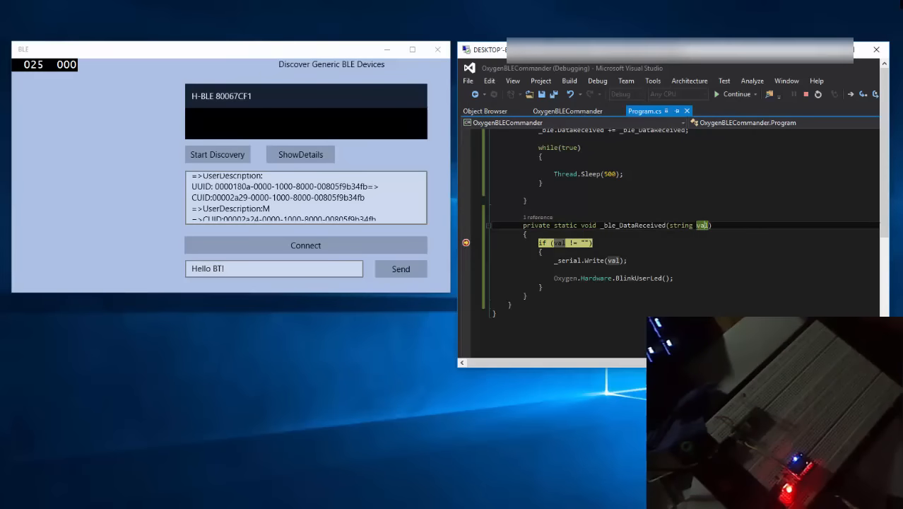
mouse_move(702, 225)
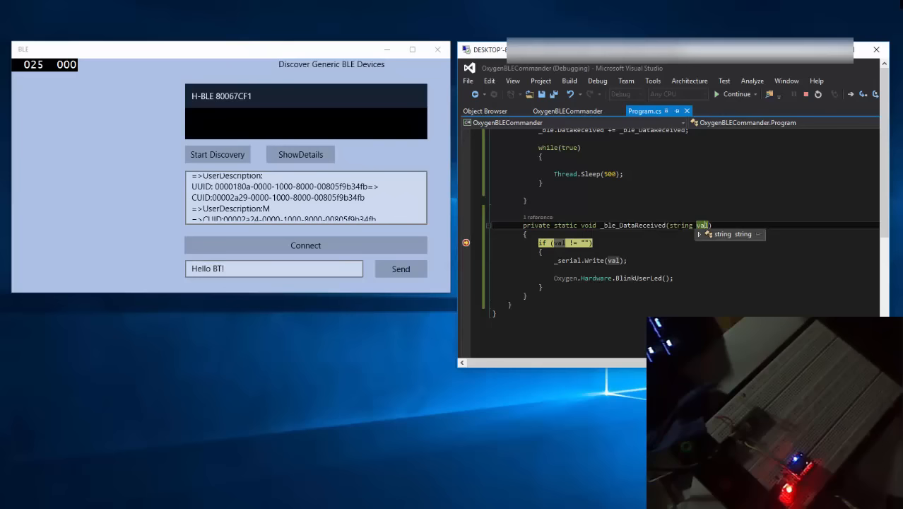